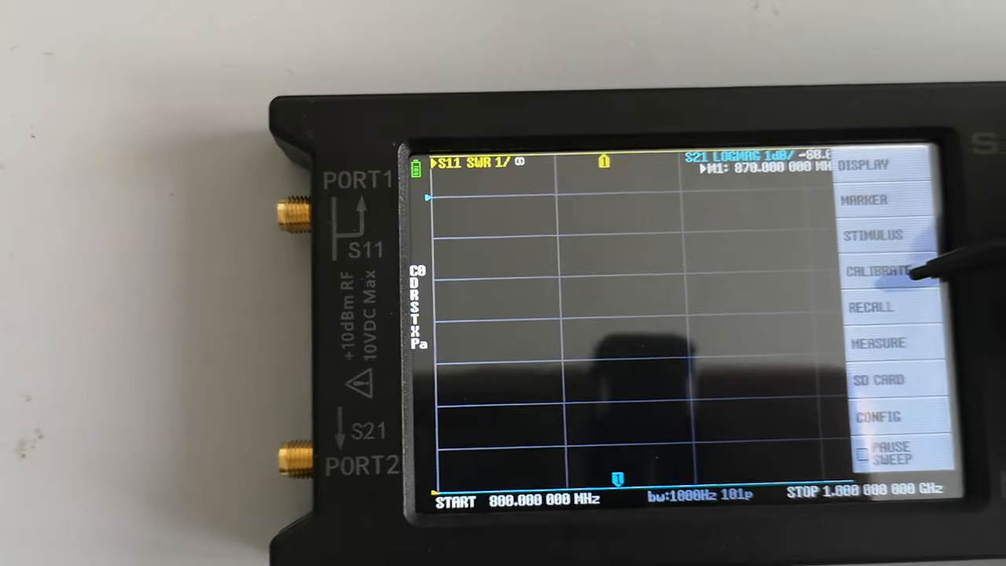
# Look at the calibration steps, then go back to the main menu
pyautogui.click(867, 271)
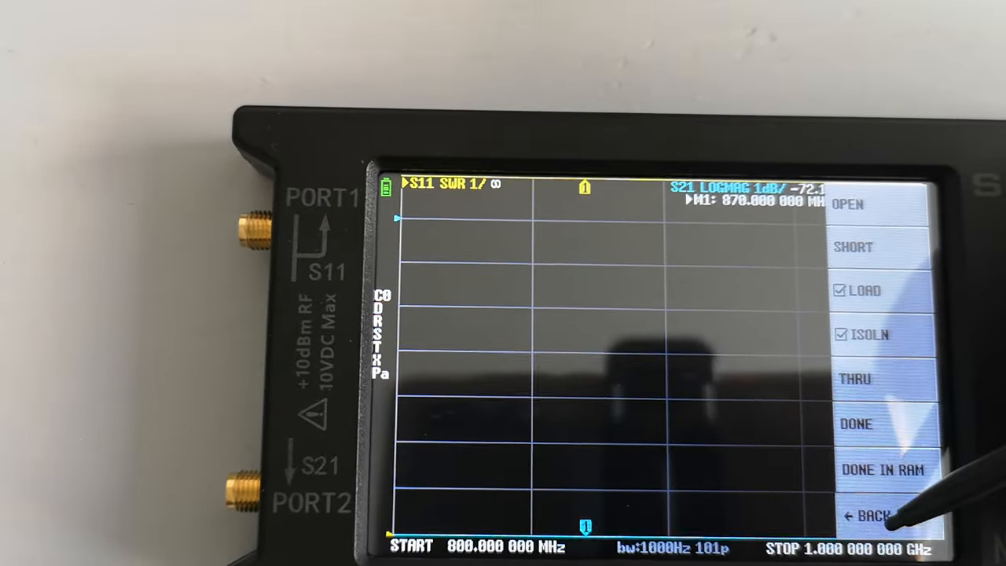
pyautogui.click(871, 515)
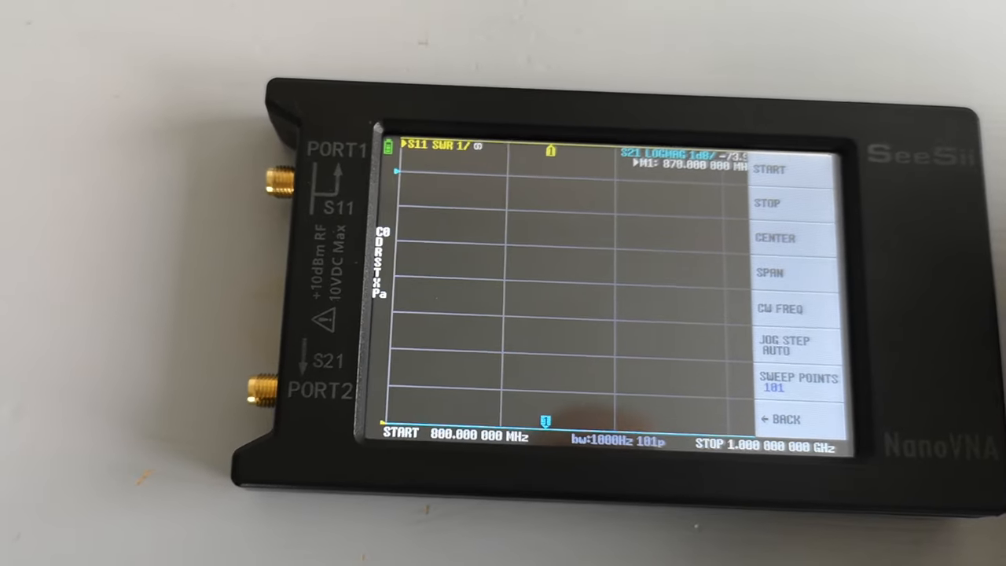
# Open the STIMULUS settings for the 800 MHz–1 GHz sweep and select START
pyautogui.click(783, 417)
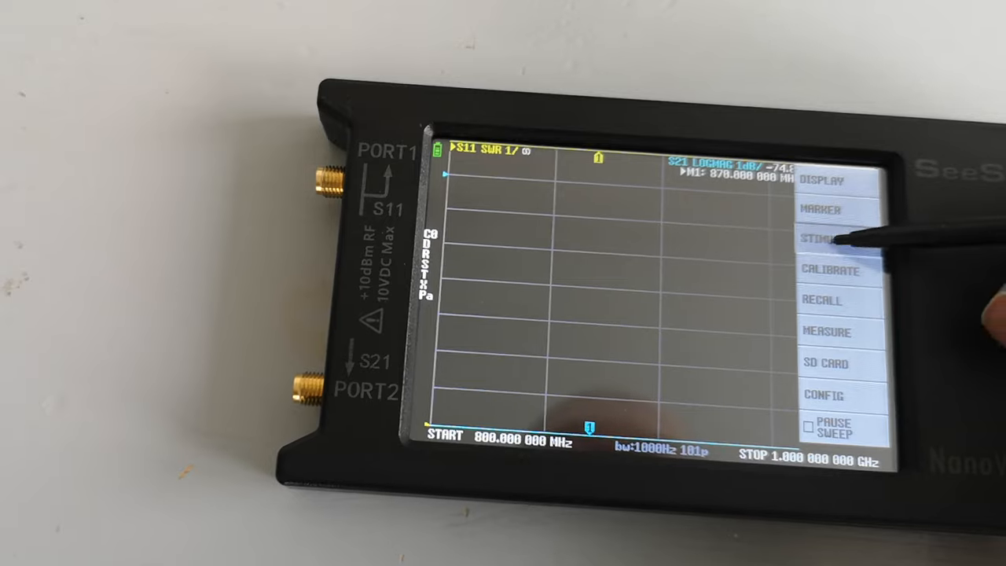
pyautogui.click(825, 238)
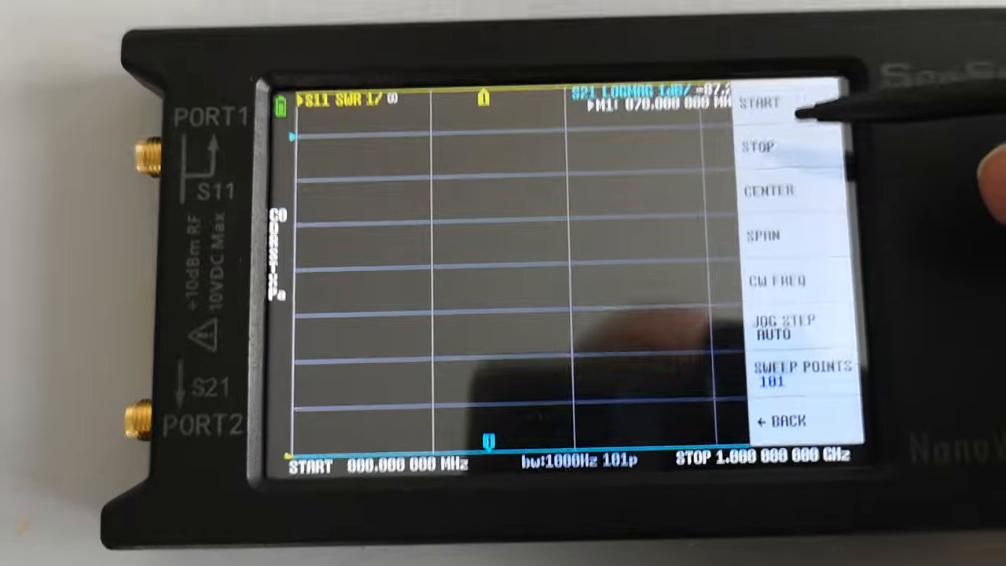
pyautogui.click(759, 147)
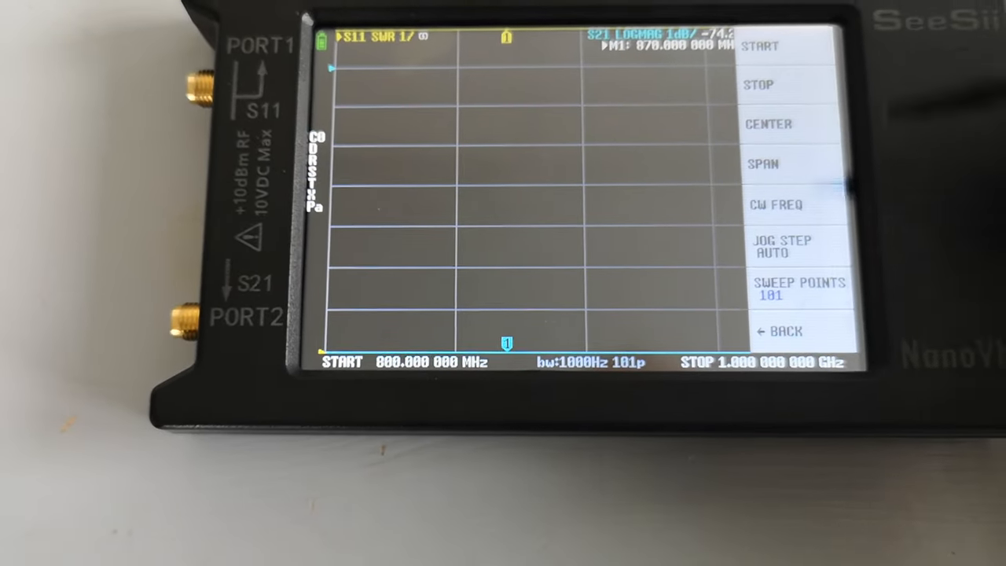
# Recall the stored 869 MHz / 869 MHz zero-span preset
pyautogui.click(786, 331)
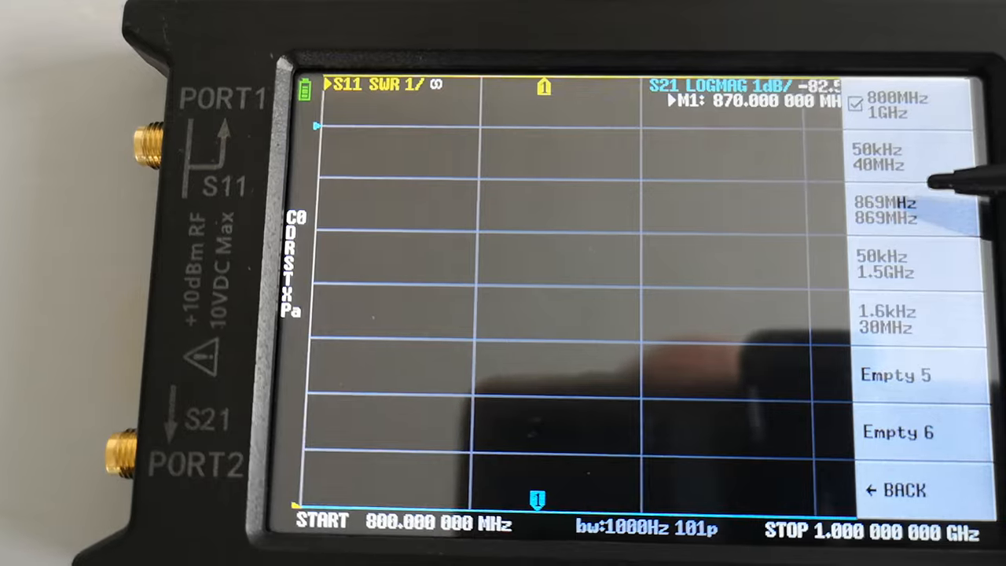
pyautogui.click(887, 210)
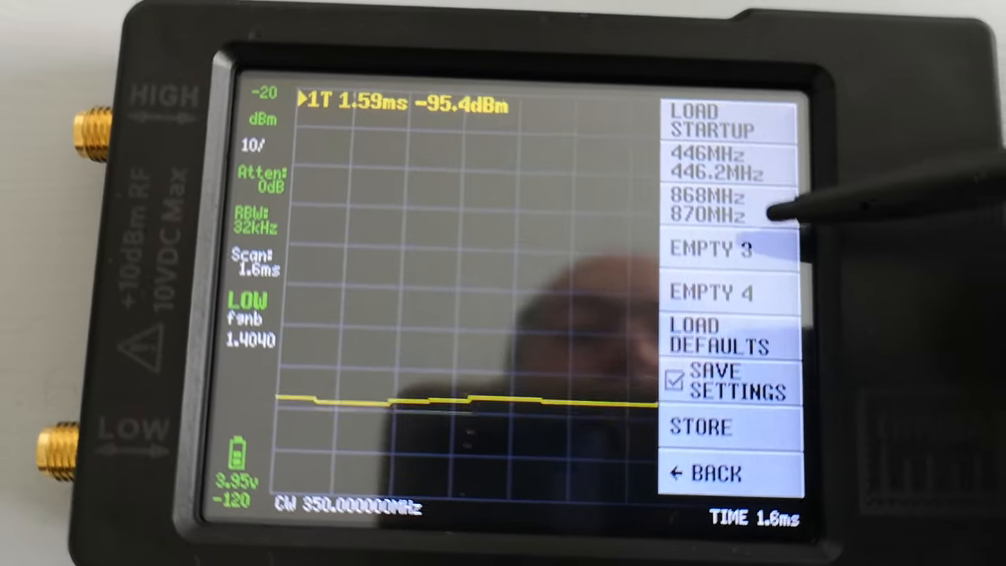
# Load the 868 MHz / 870 MHz preset on the TinySA
pyautogui.click(711, 206)
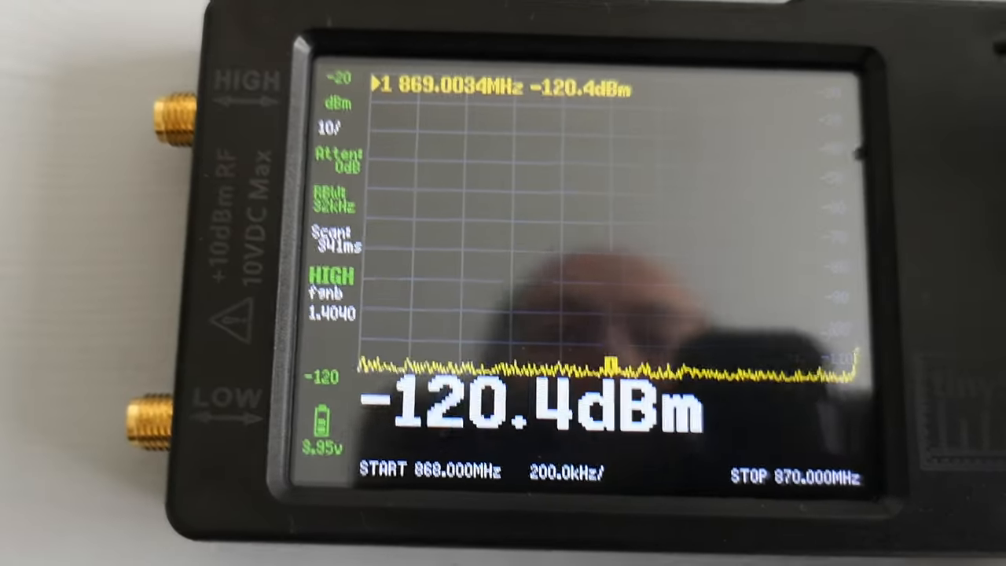